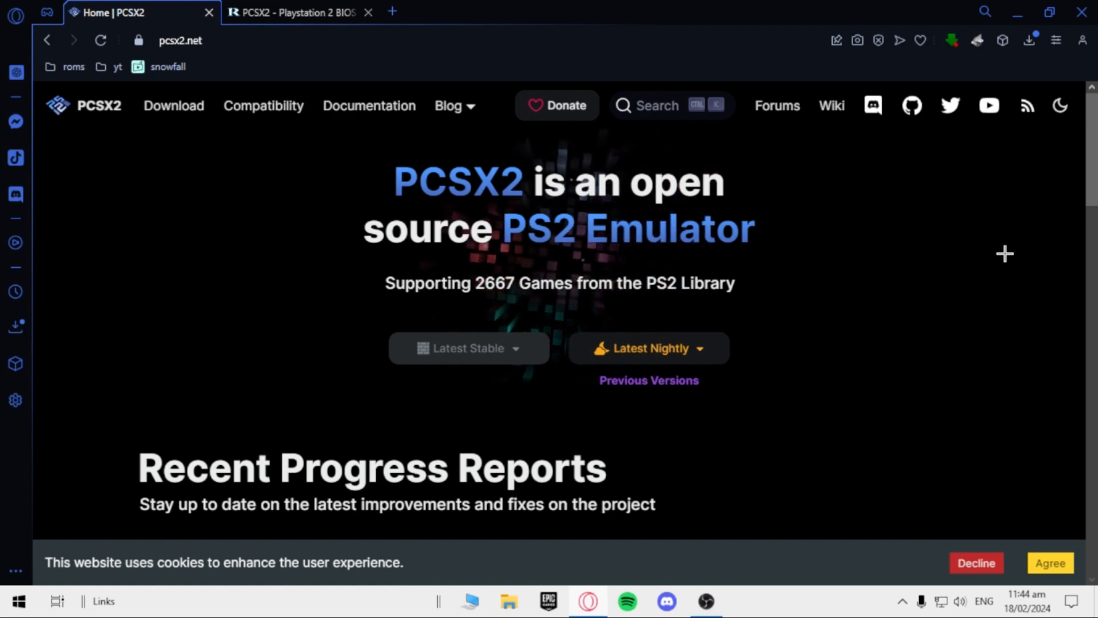
mouse_move(611, 320)
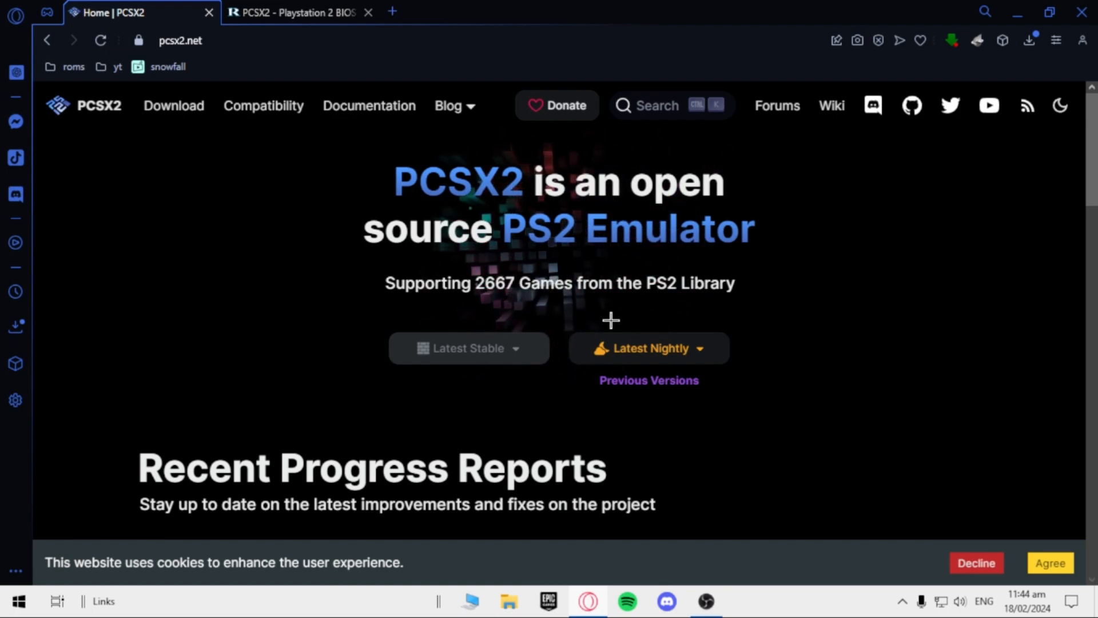
Step: Show the PCSX2 nightly build downloads, then switch to the retrostic PS2 BIOS tab and close its ad
click(649, 348)
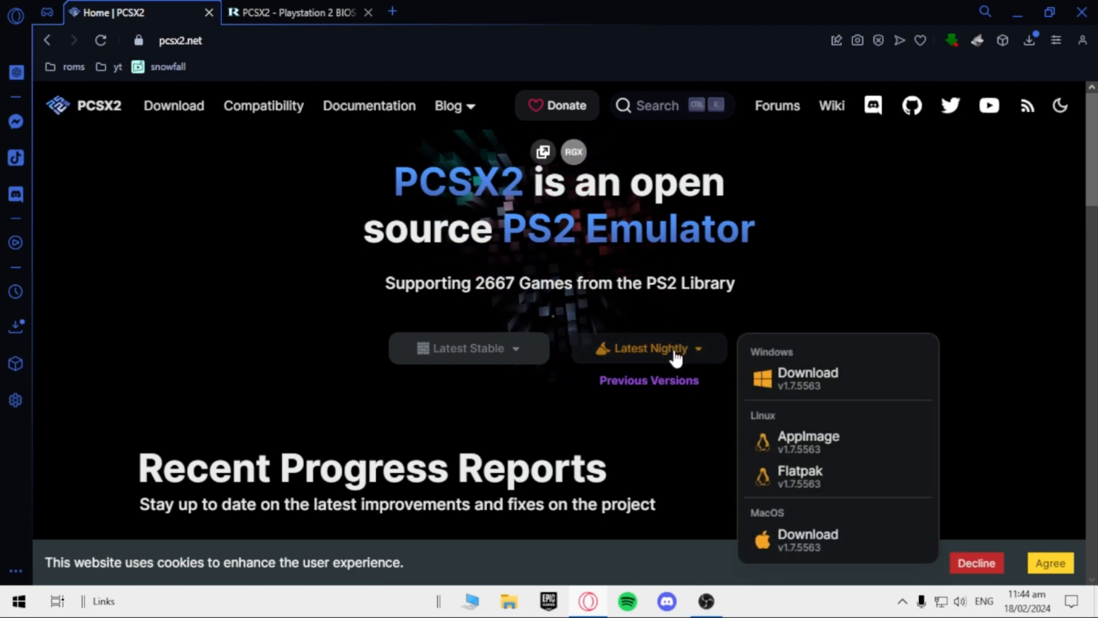
mouse_move(837, 378)
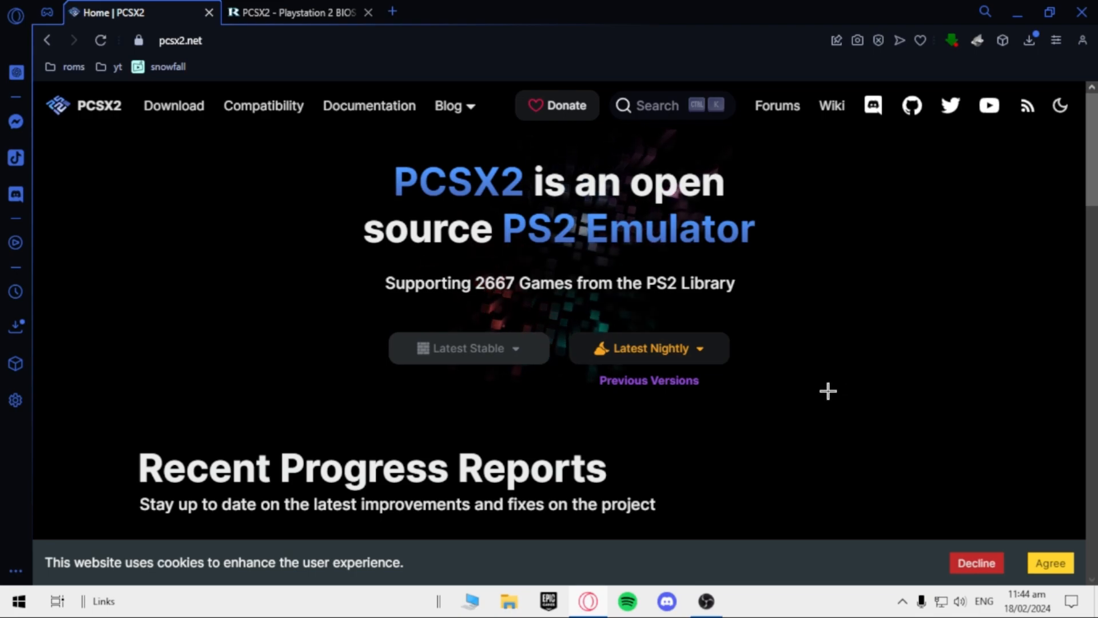
click(1029, 40)
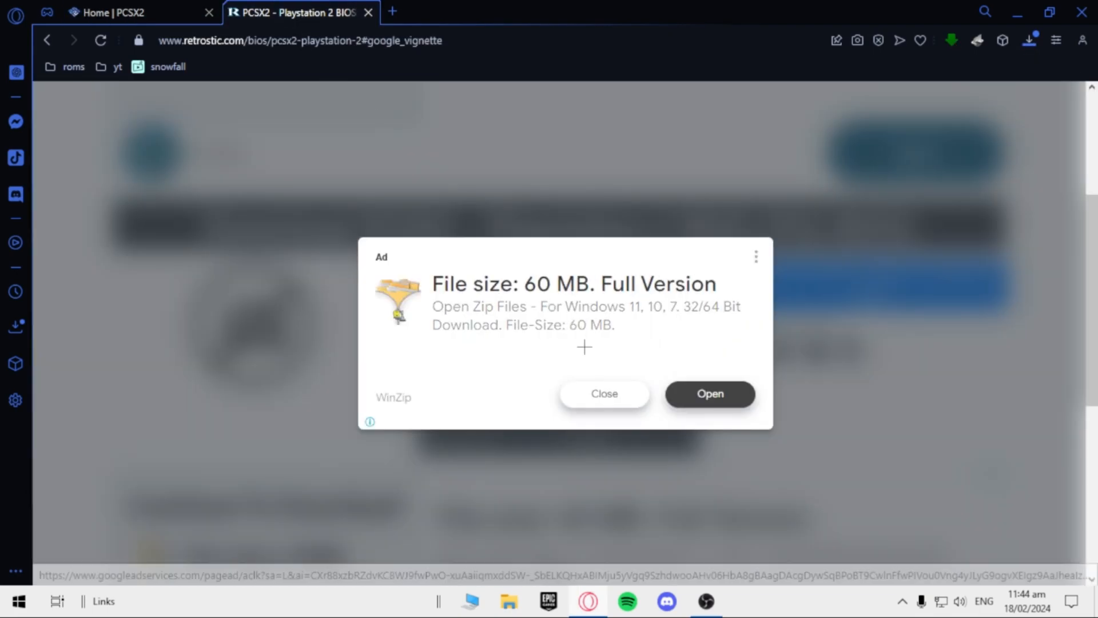
click(604, 393)
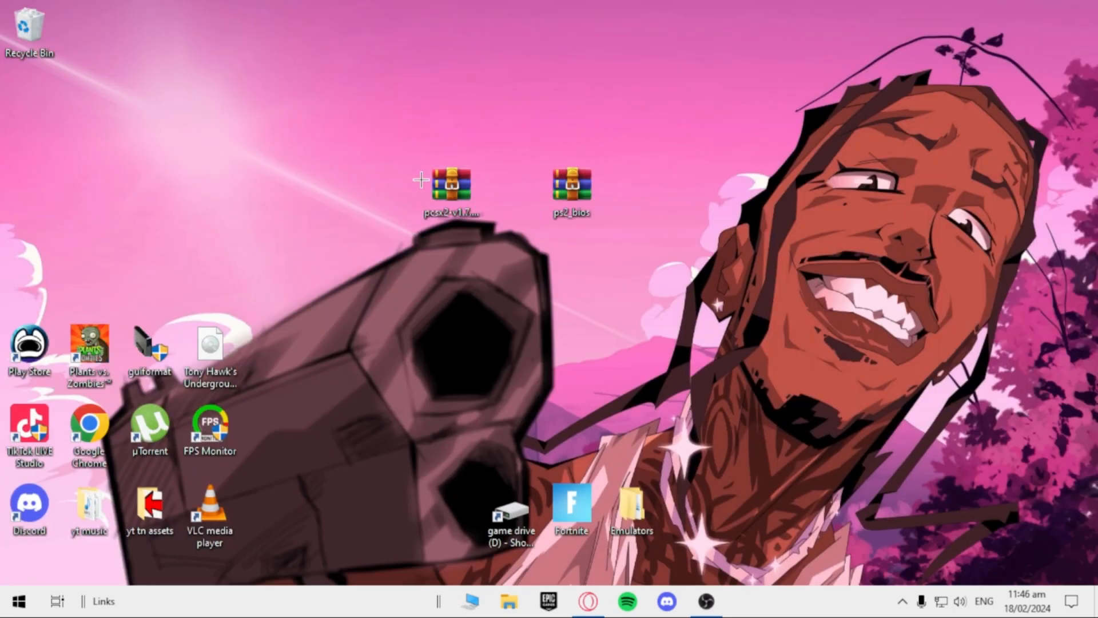
Step: Extract the PCSX2 and ps2_bios archives into their own desktop folders with WinRAR
right_click(452, 183)
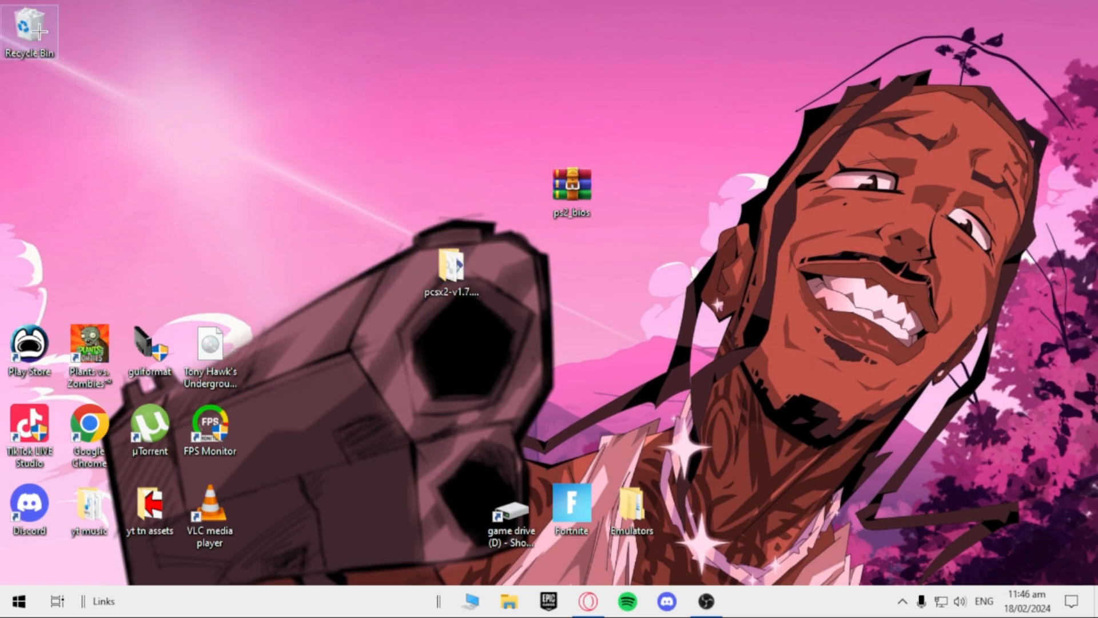
right_click(571, 185)
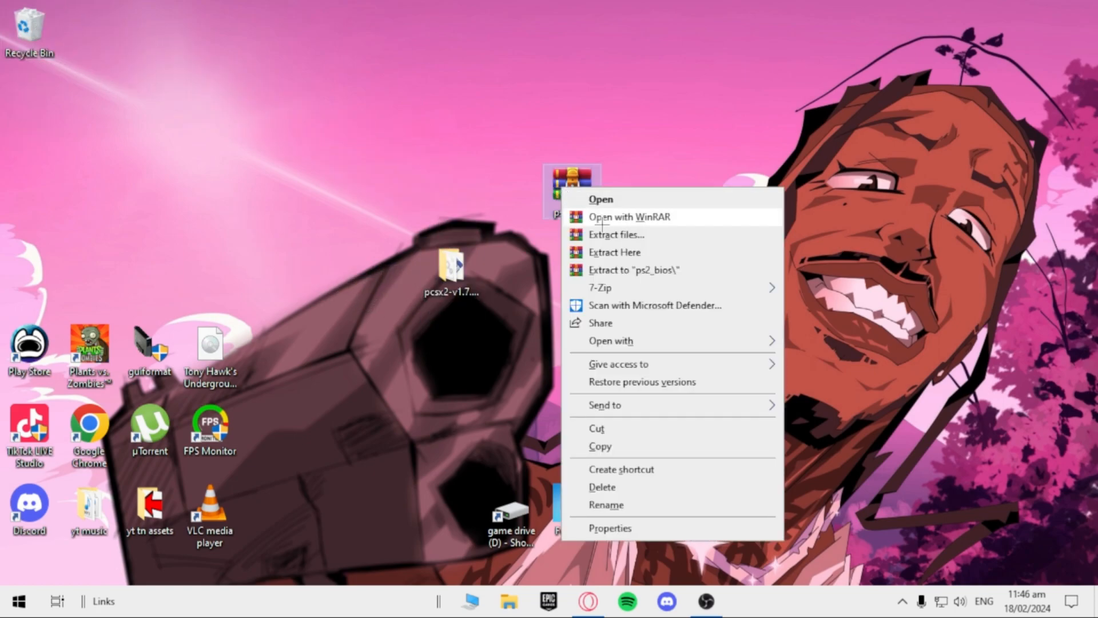
click(619, 272)
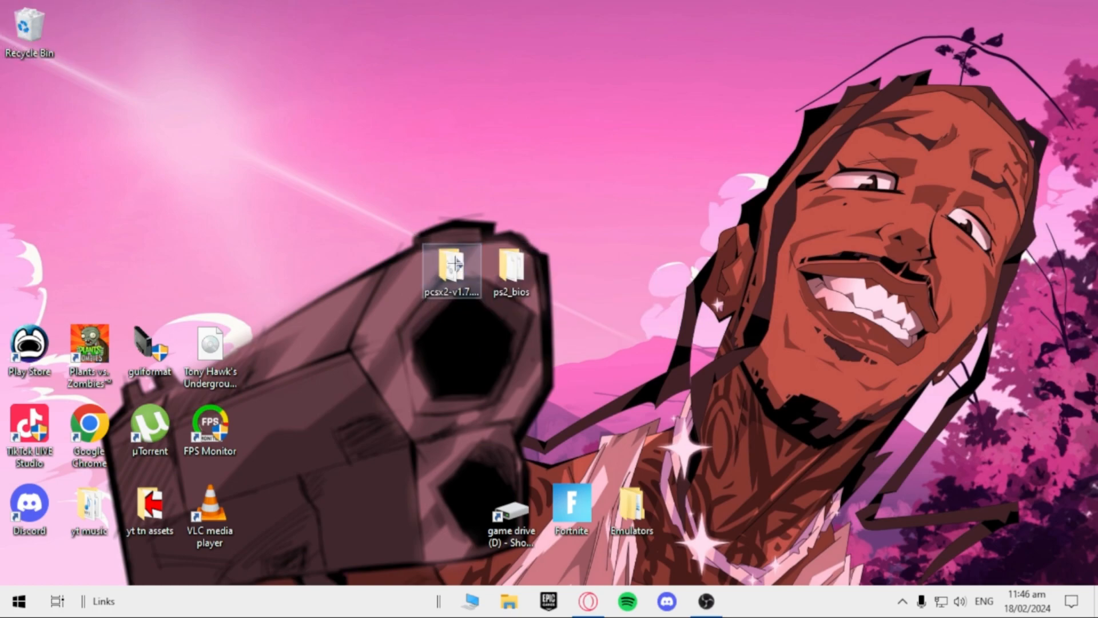
Step: Create a new folder named 'bios' inside the pcsx2-v1.7.5563-windows-x64-Qt folder
double_click(452, 267)
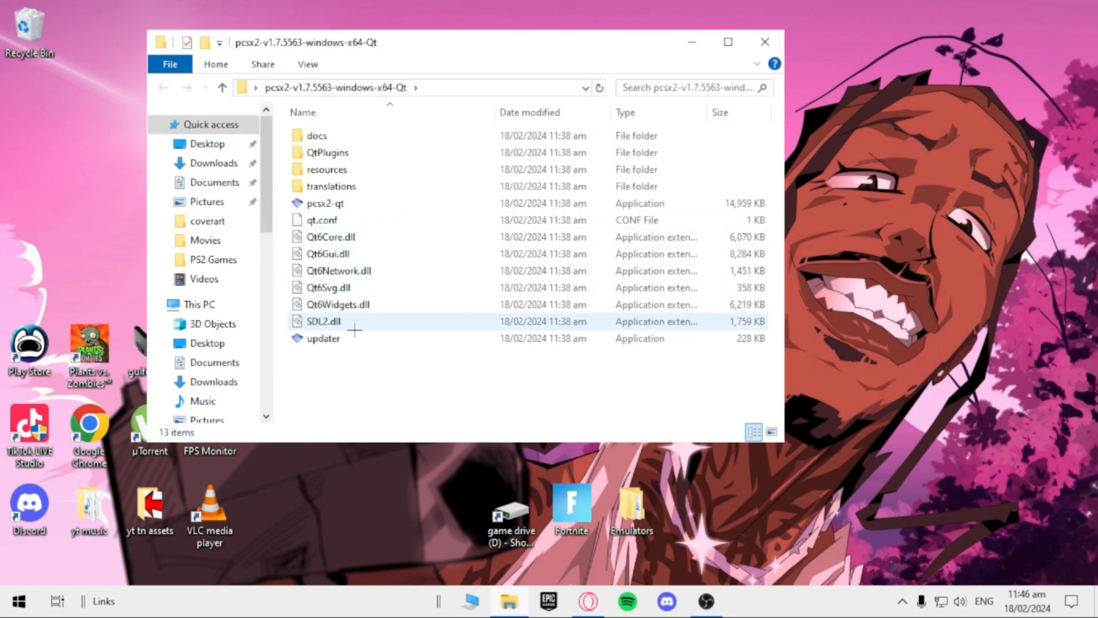
right_click(364, 329)
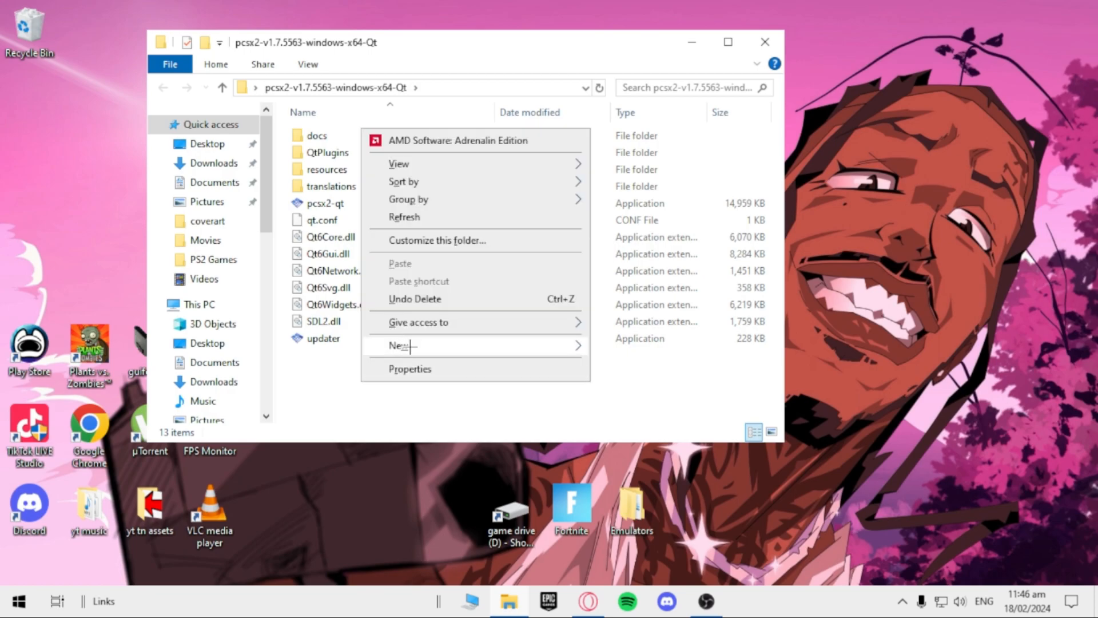
click(400, 346)
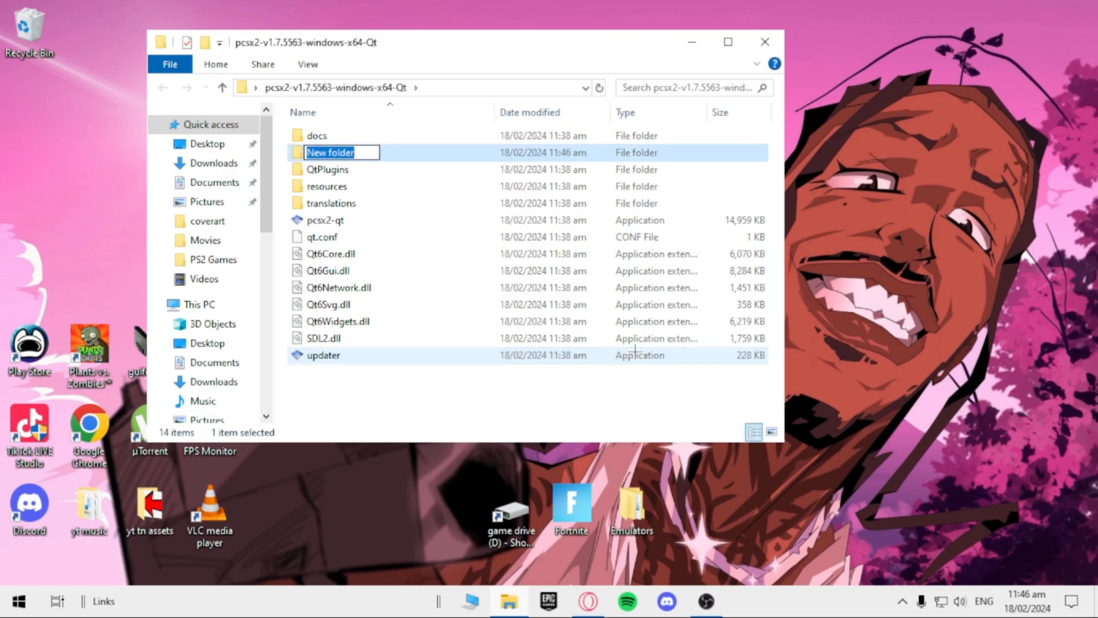
text(bios)
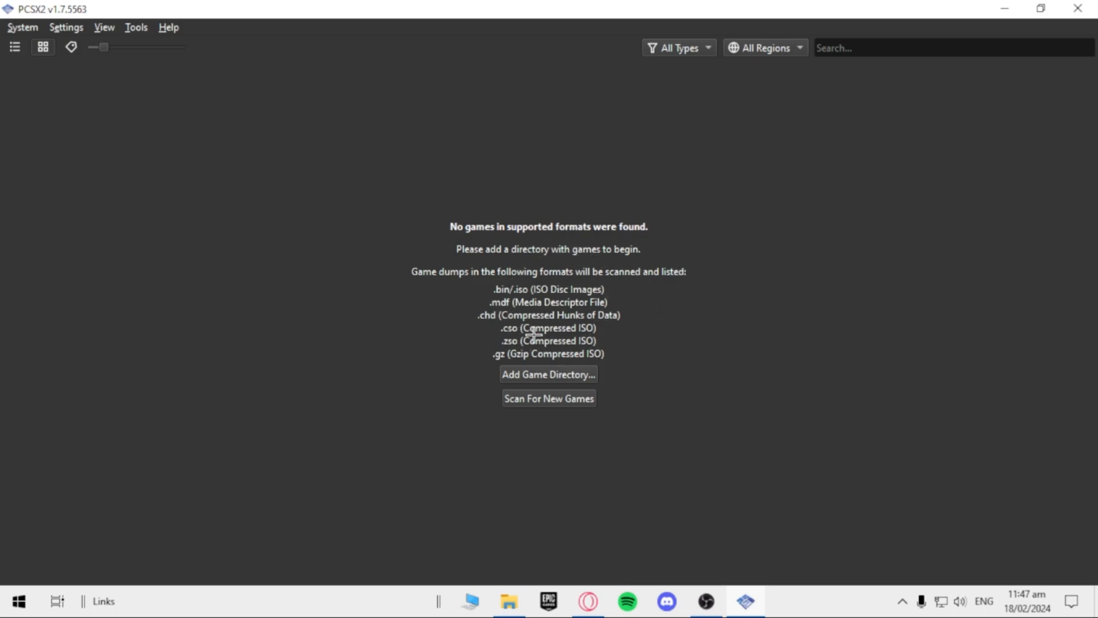
mouse_move(546, 369)
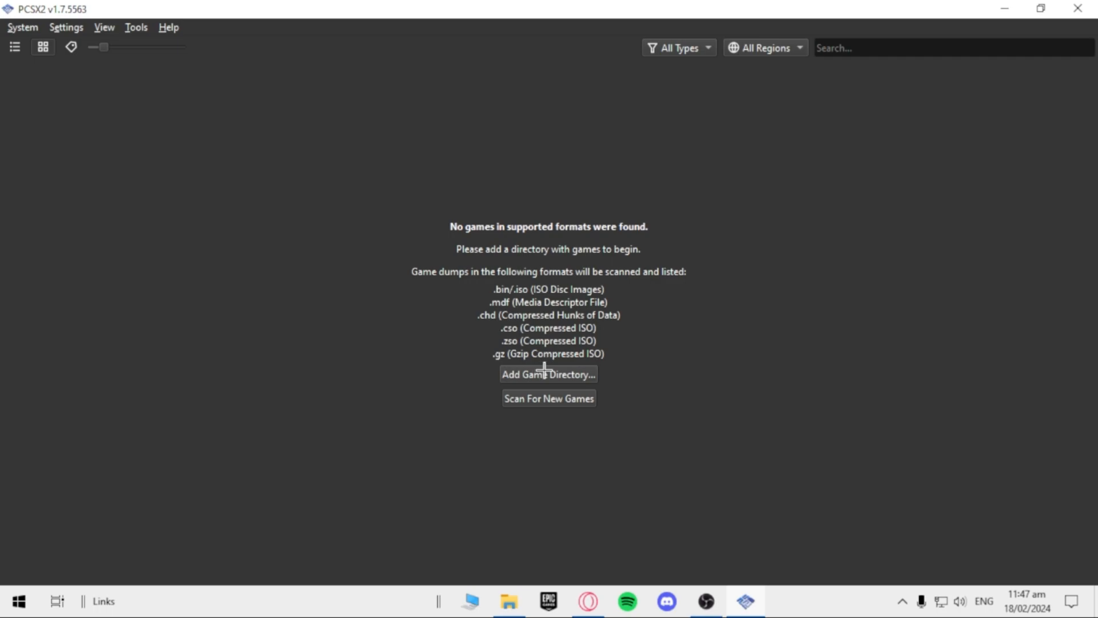
Step: Add D:\PS2 Gamez as a game directory, scanning its subfolders recursively
click(548, 375)
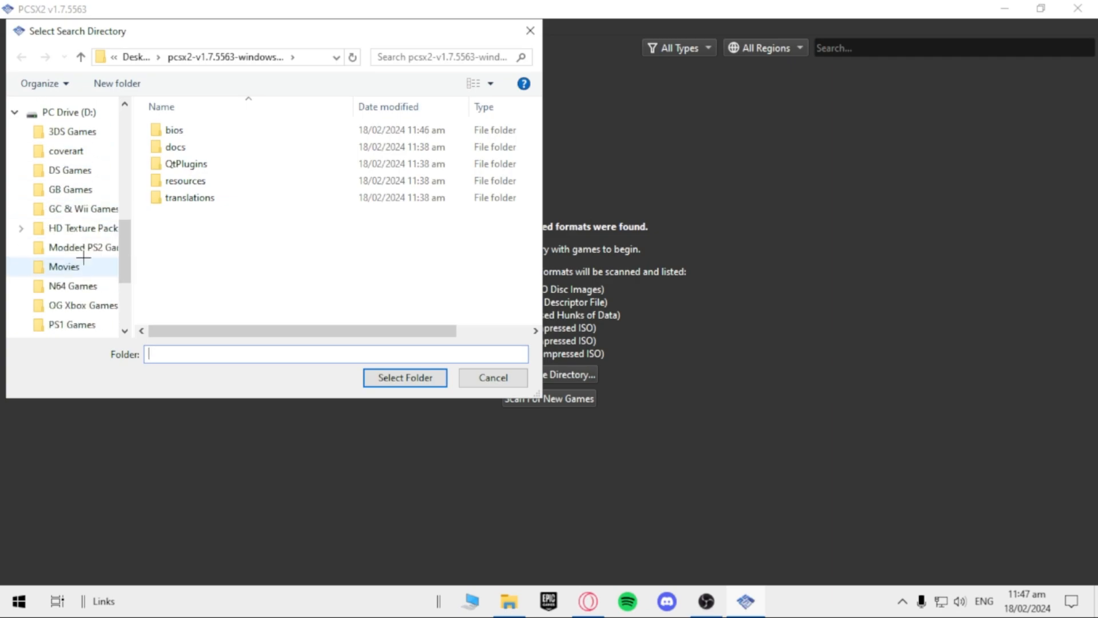
click(72, 279)
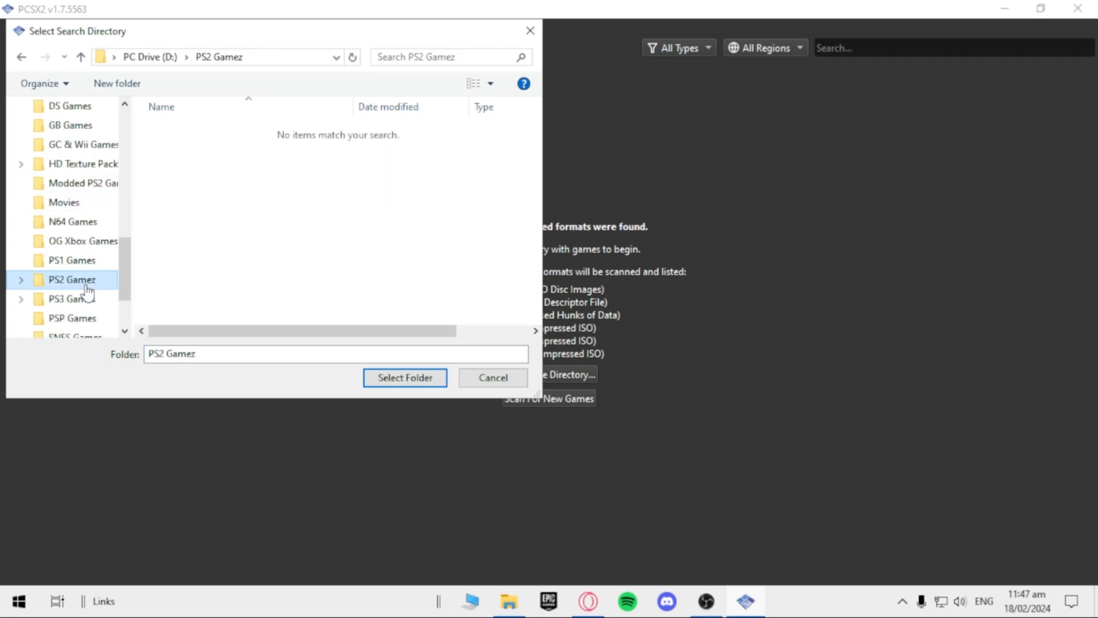
click(404, 377)
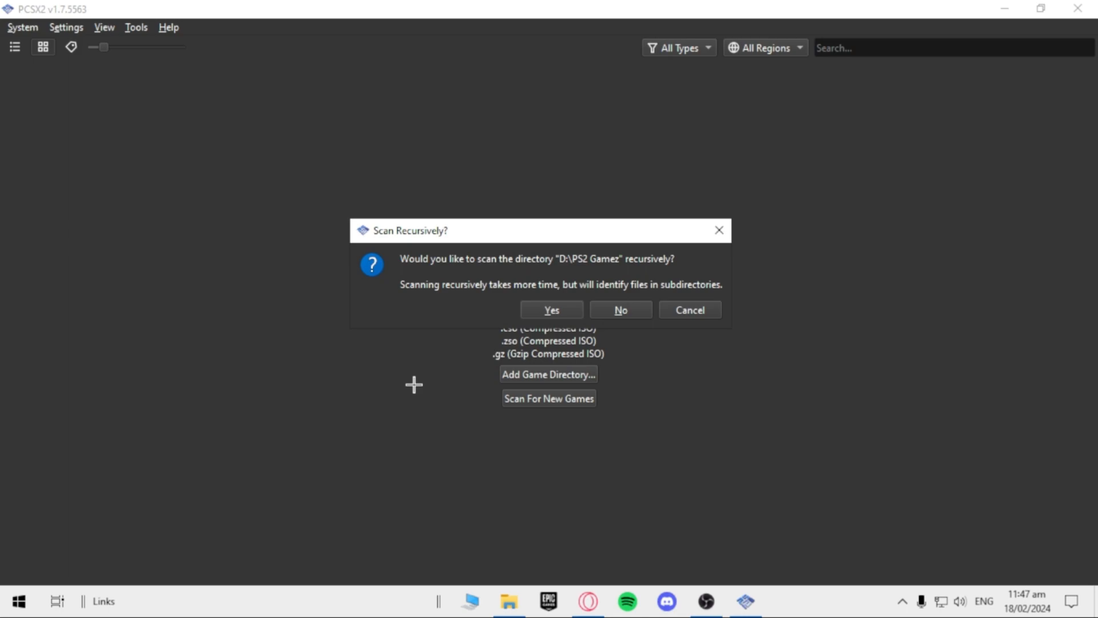
mouse_move(551, 309)
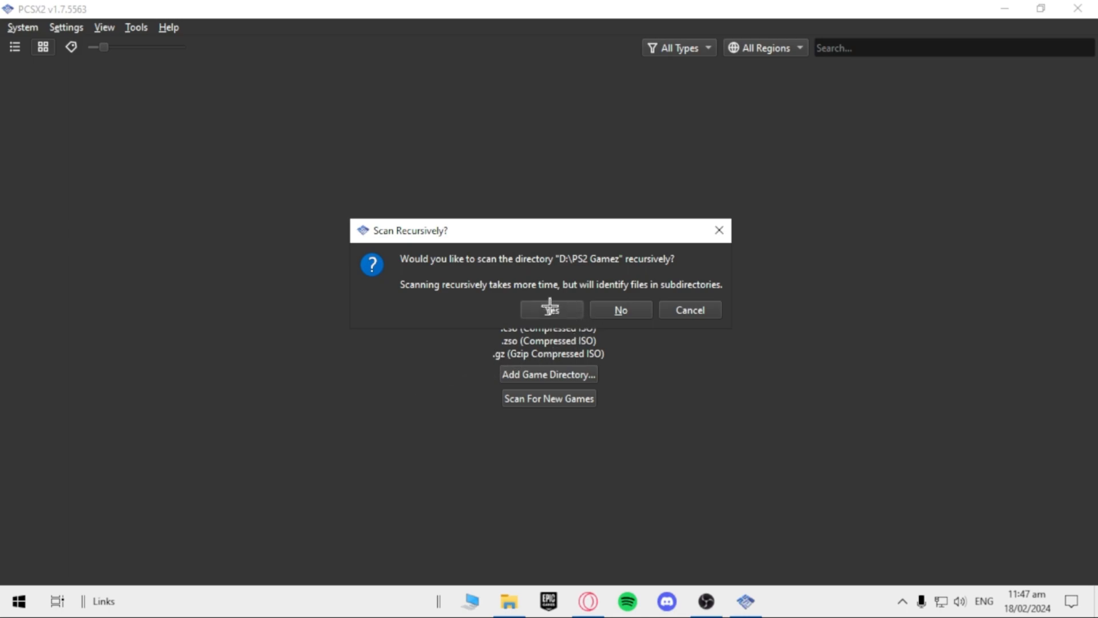
click(551, 309)
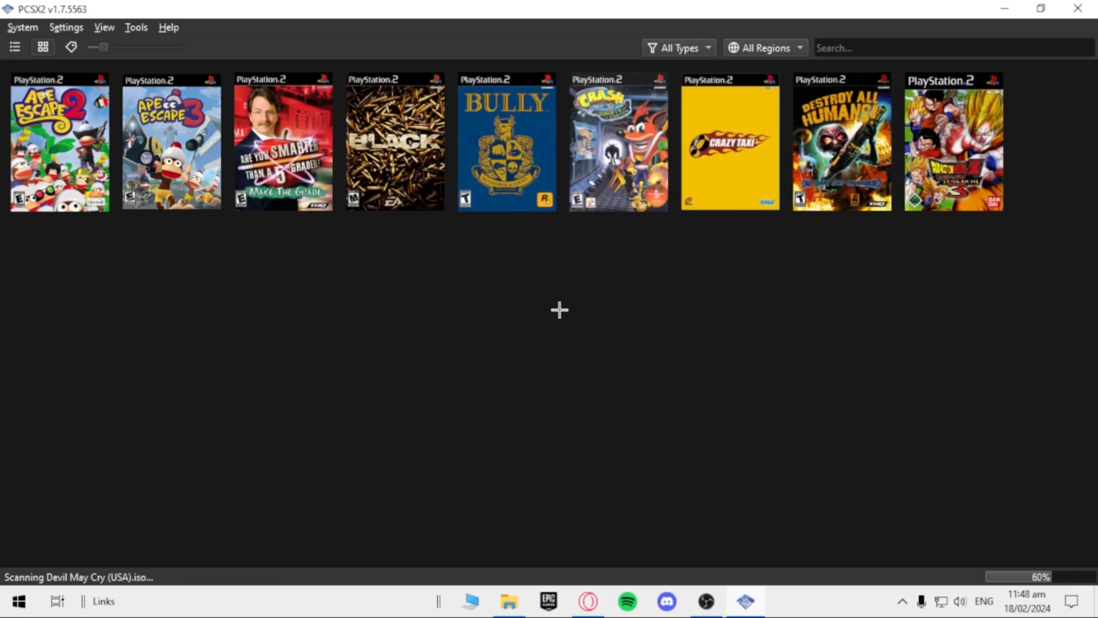
Step: In Graphics settings, use OpenGL at 3x Native resolution with 16x anisotropic filtering
click(65, 27)
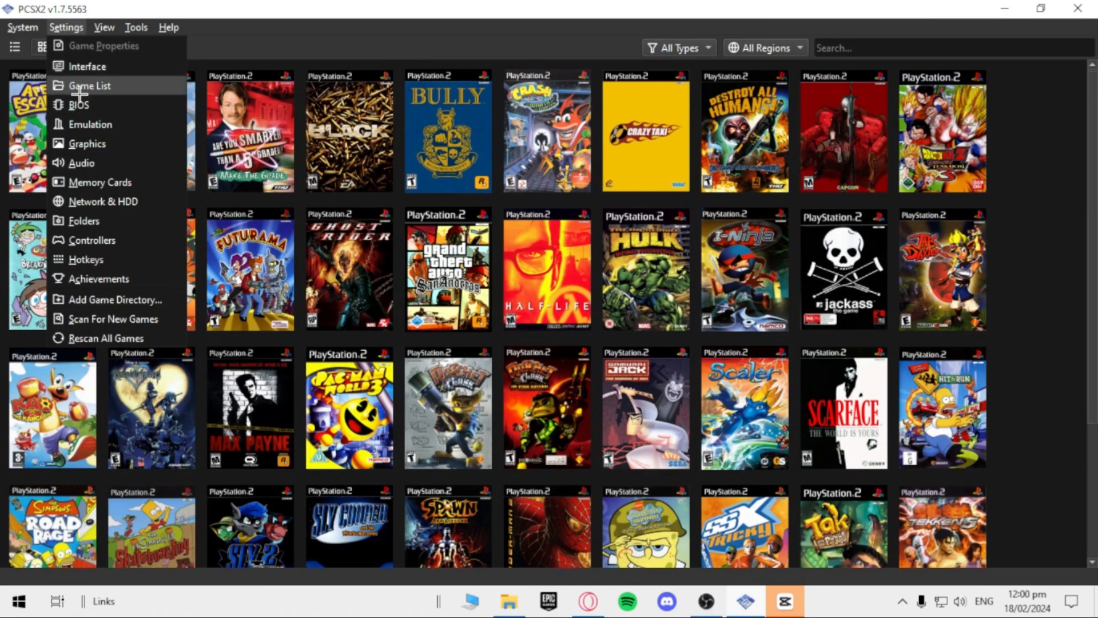
click(87, 143)
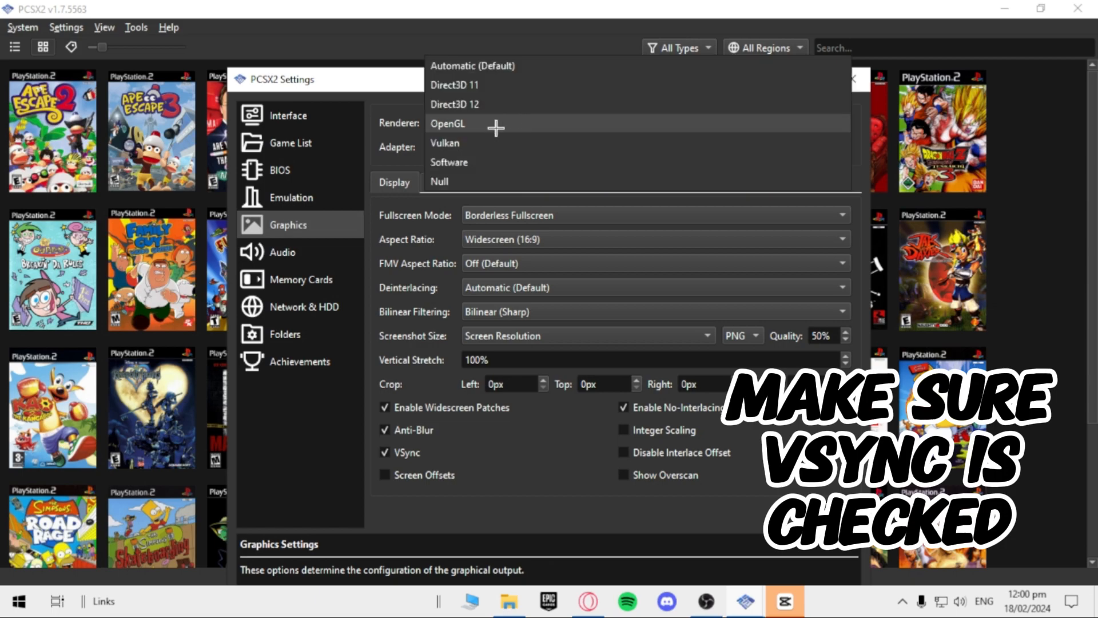
mouse_move(473, 85)
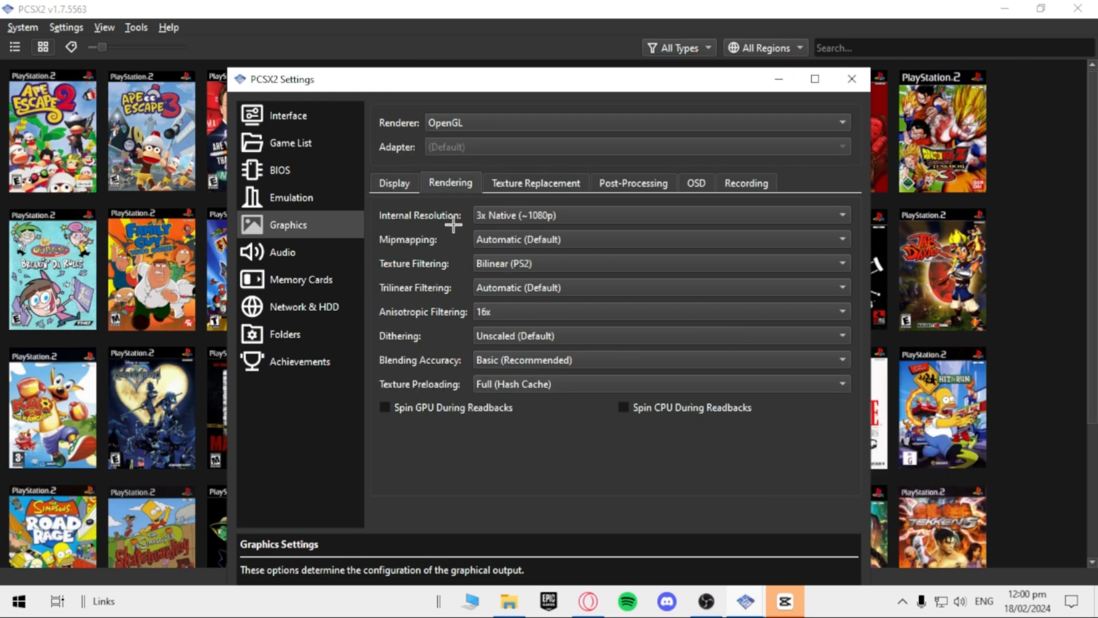
mouse_move(497, 304)
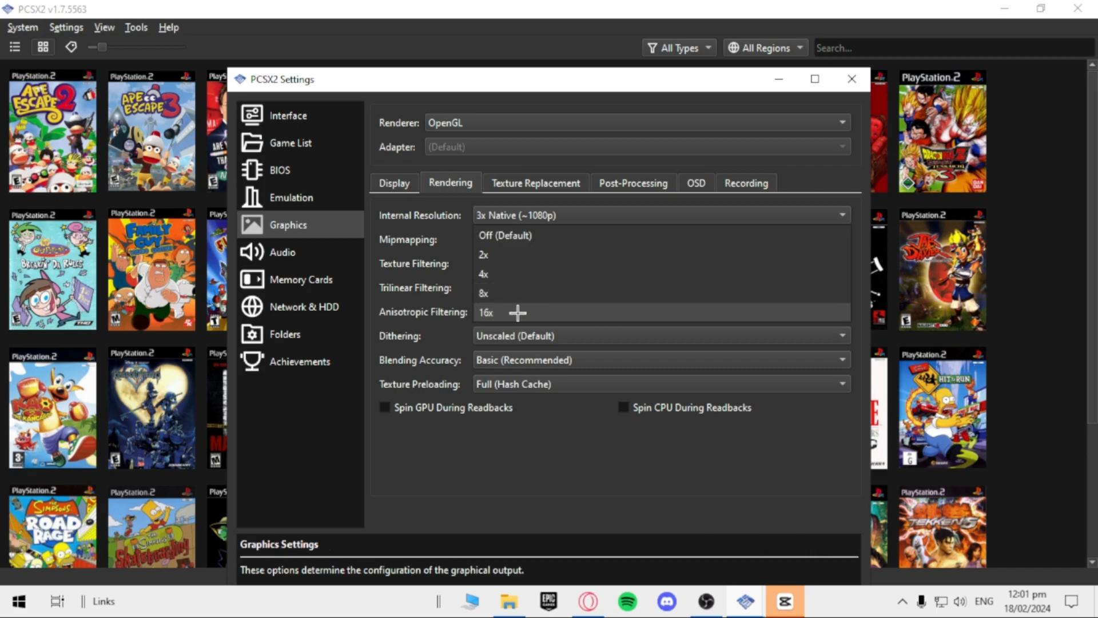
click(852, 79)
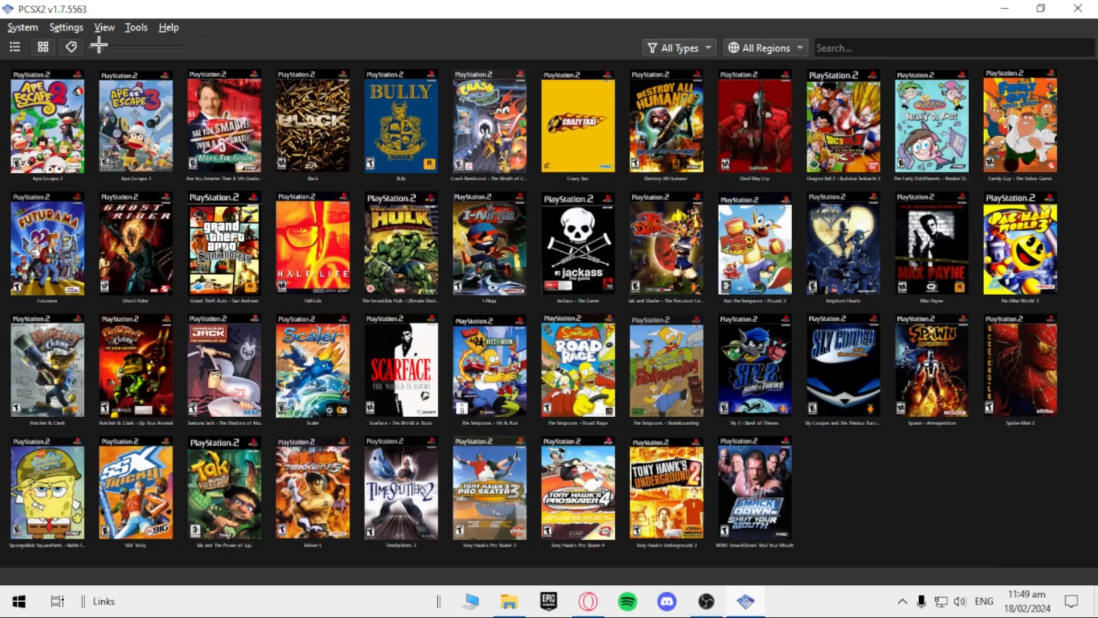
Step: Enlarge the library covers with the size slider and turn off title captions
drag(91, 45, 112, 46)
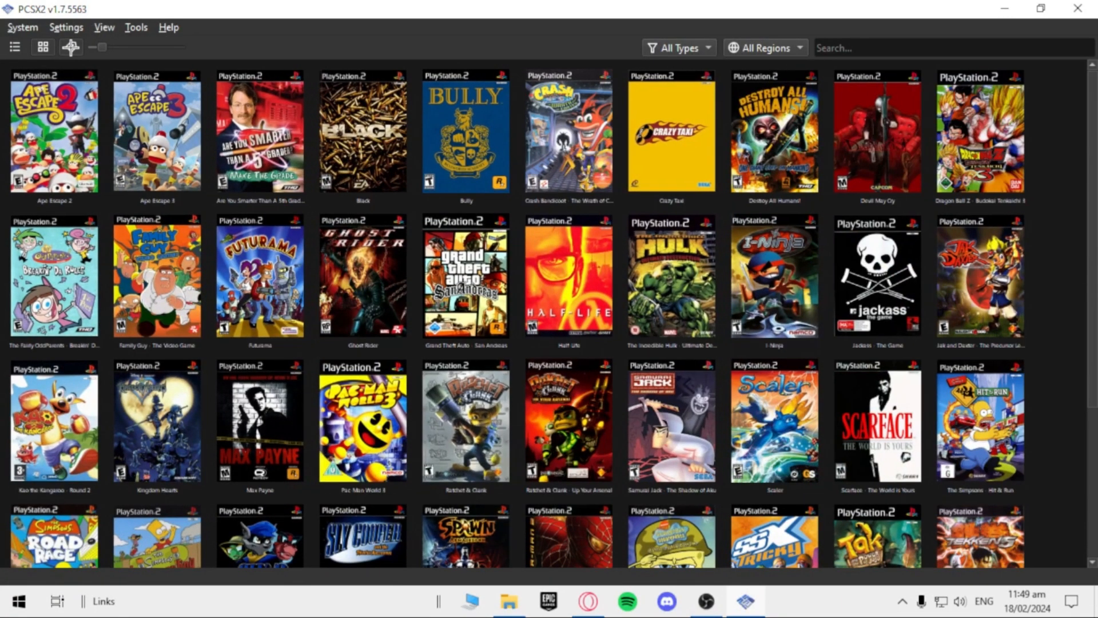
click(14, 47)
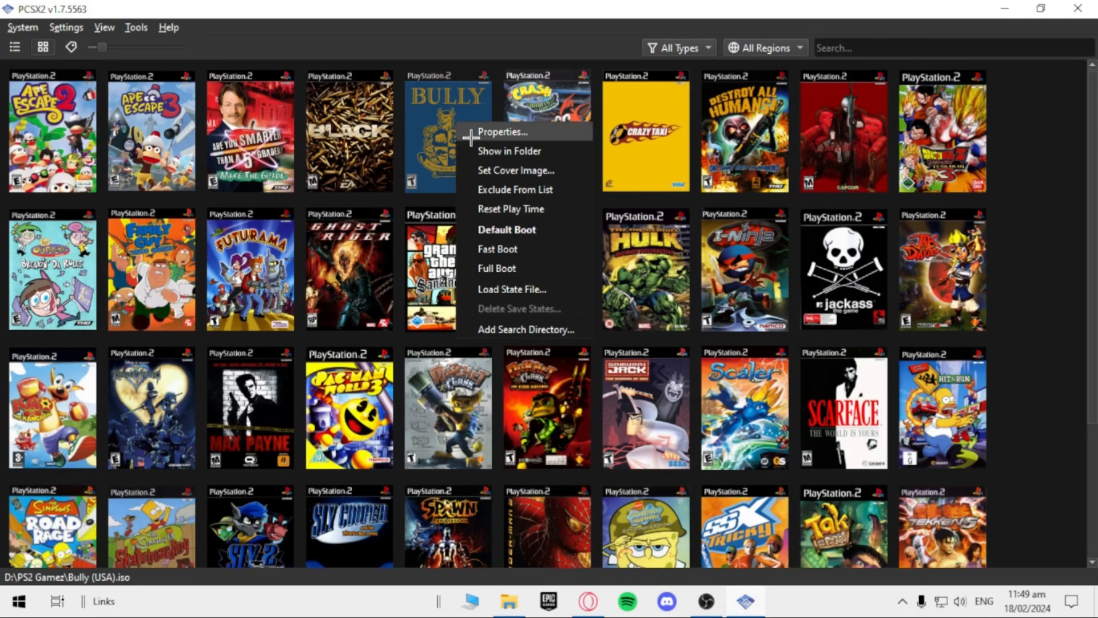
mouse_move(515, 171)
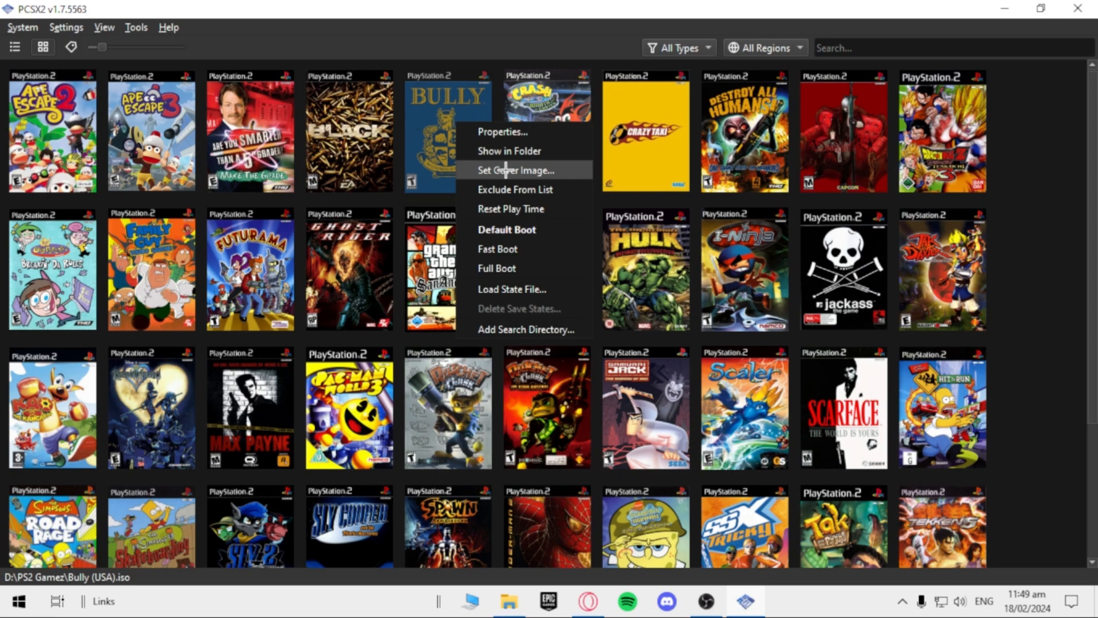
Step: Set Bully's cover to Bully_Cover from the coverart folder, then boot the skateboarding game
click(516, 171)
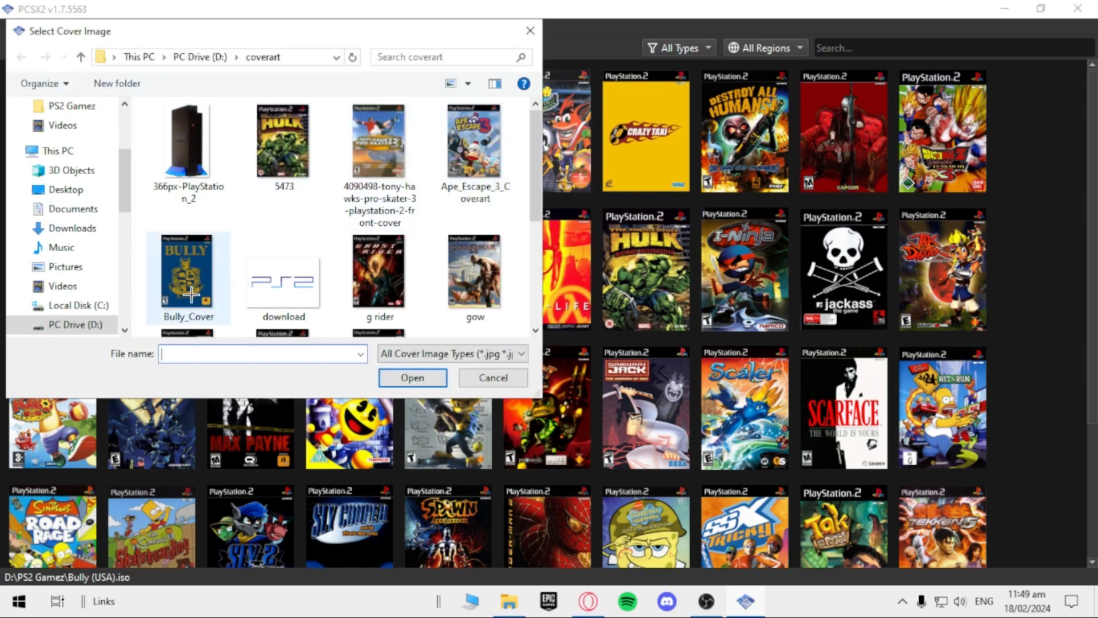
scroll(down, 3)
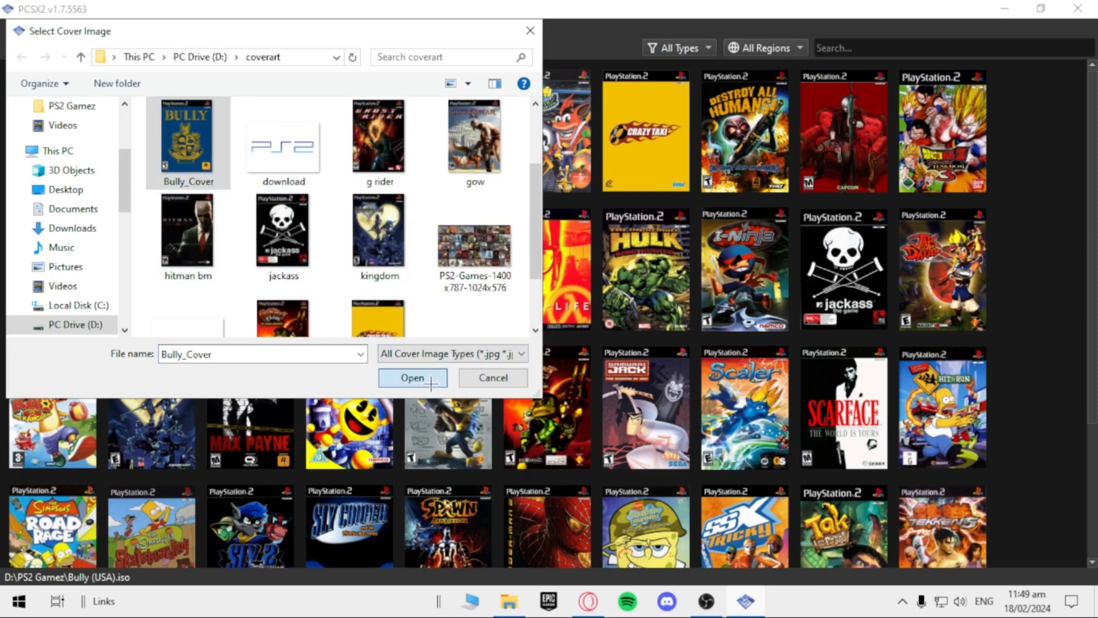
click(412, 377)
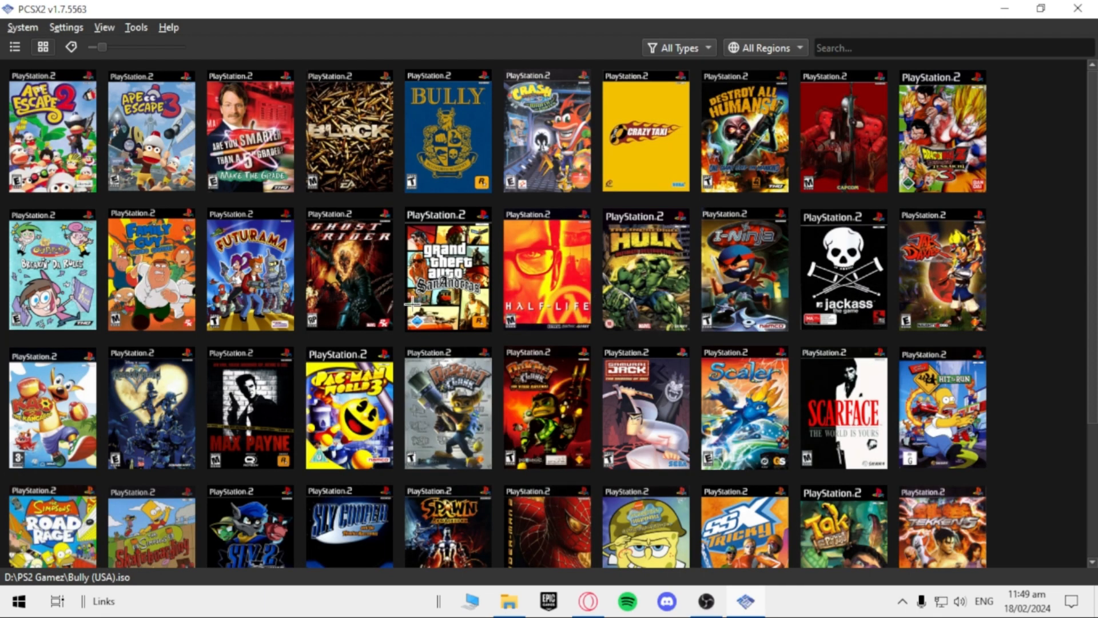
double_click(448, 131)
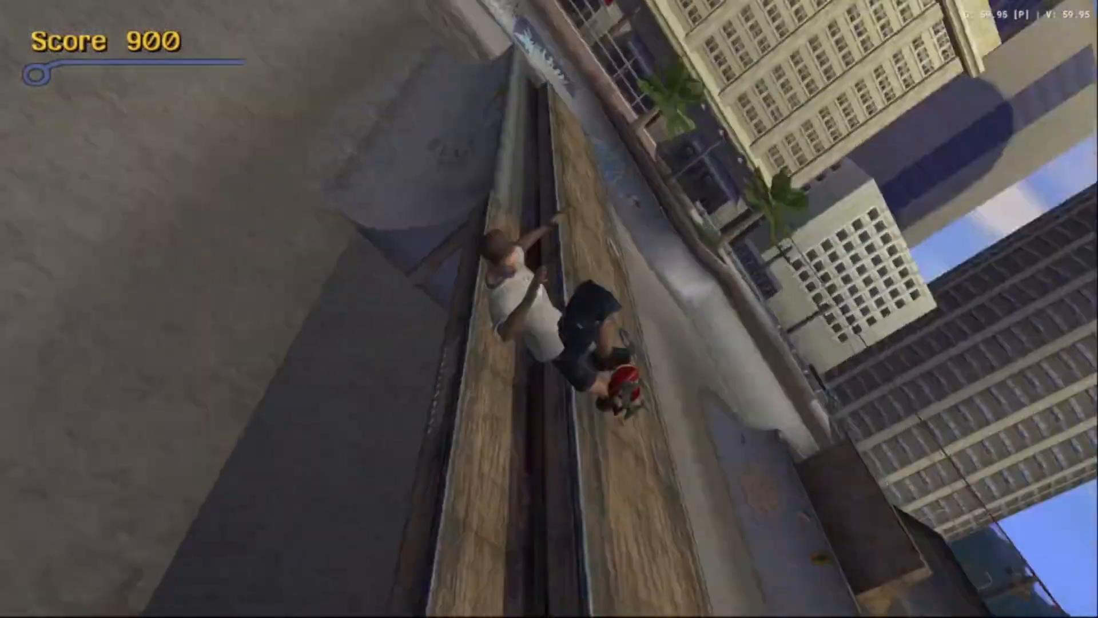